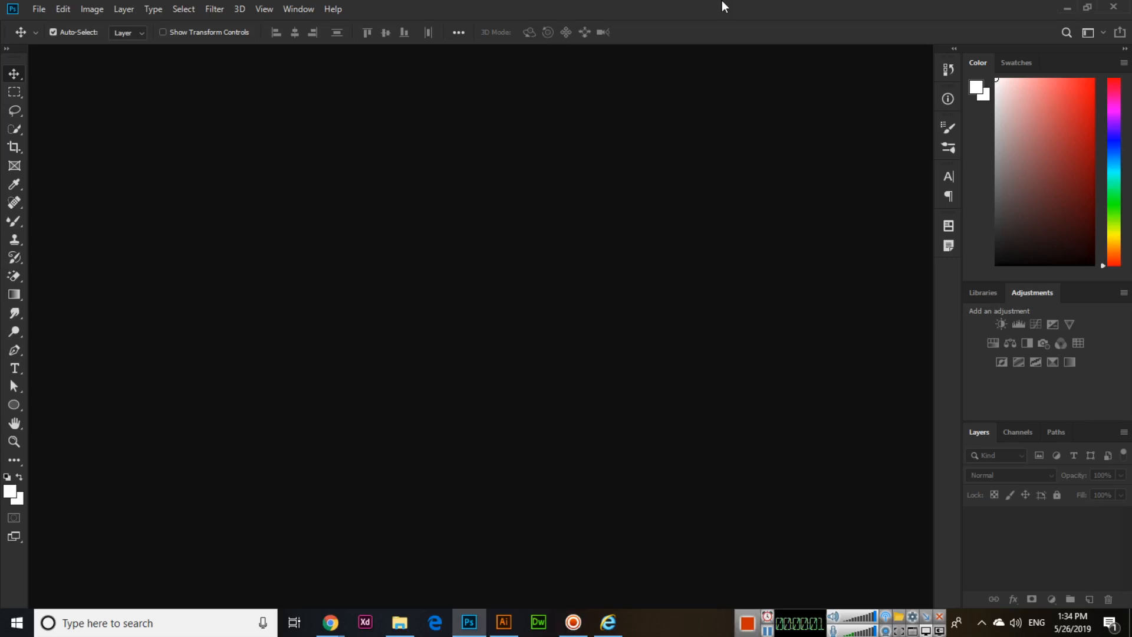
pyautogui.moveTo(516, 55)
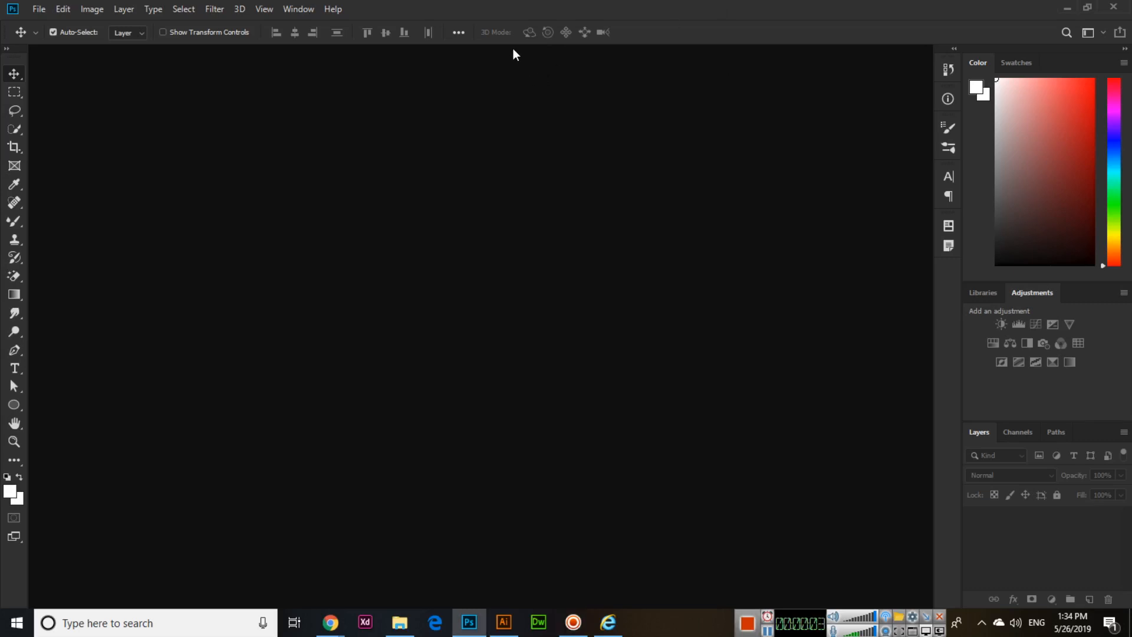
pyautogui.moveTo(570, 8)
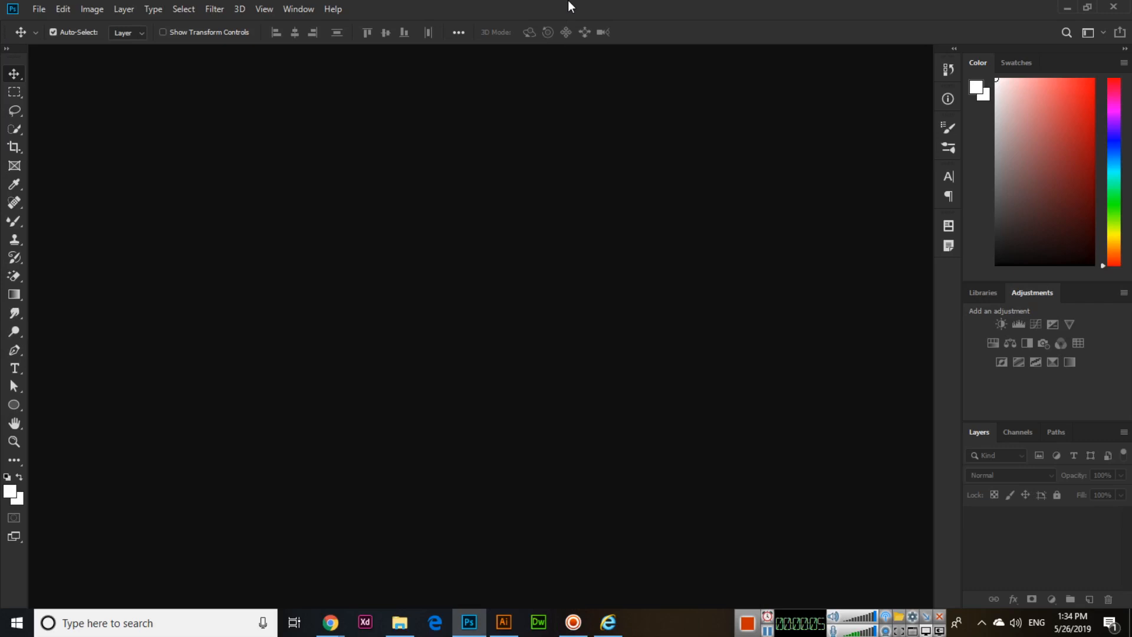
pyautogui.moveTo(565, 13)
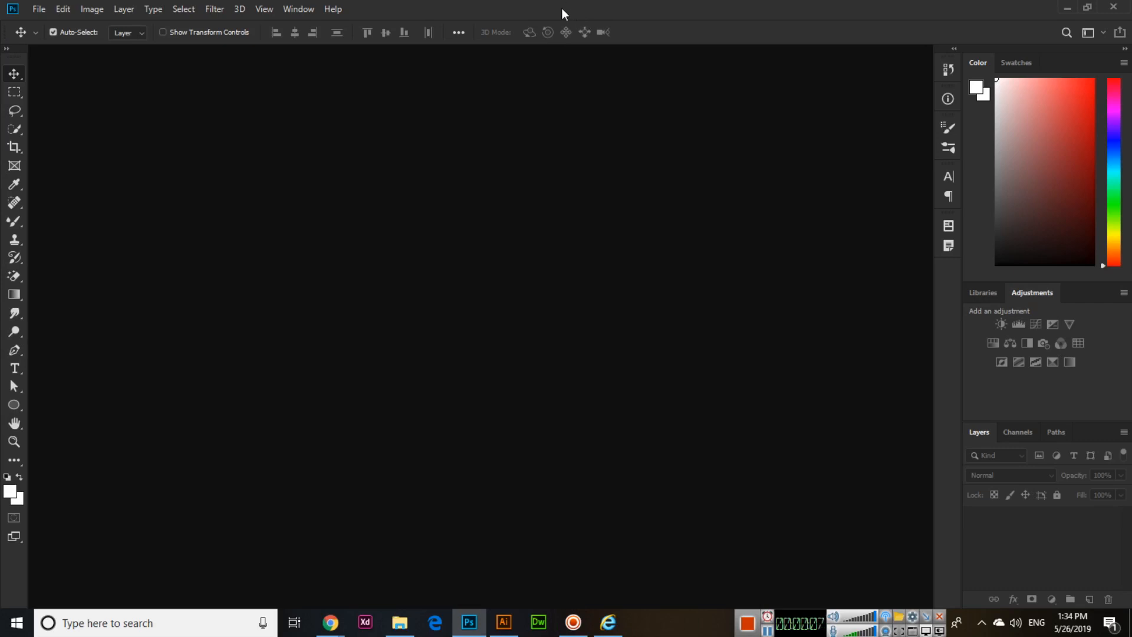
# Step: Create a new 7 × 5 inch, 300 ppi document from the Photo presets
pyautogui.click(38, 9)
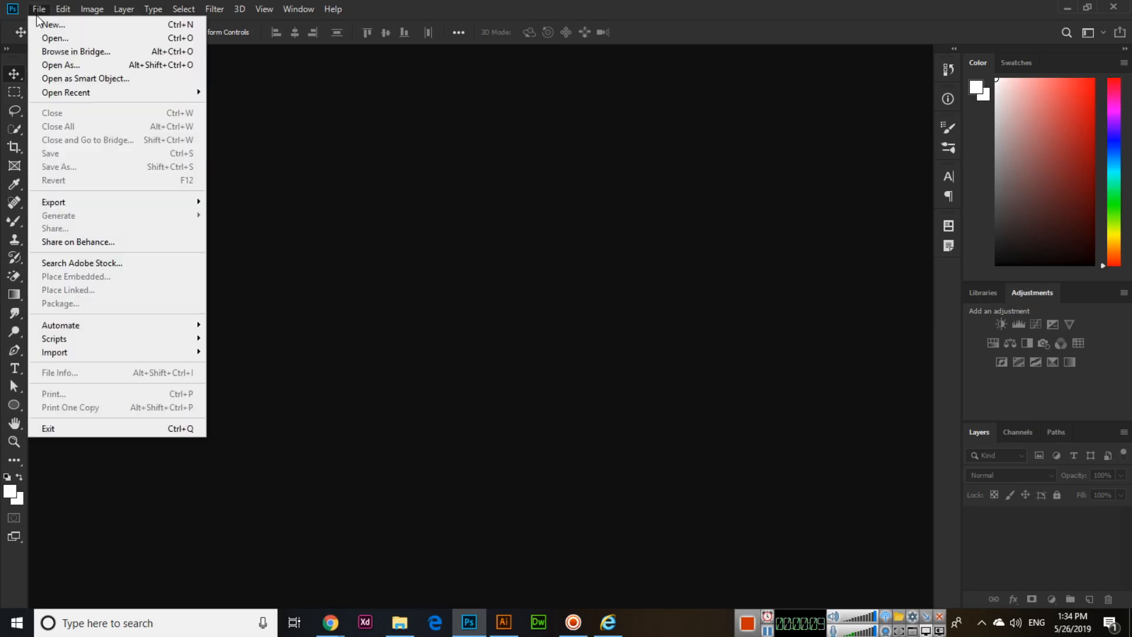
pyautogui.click(51, 25)
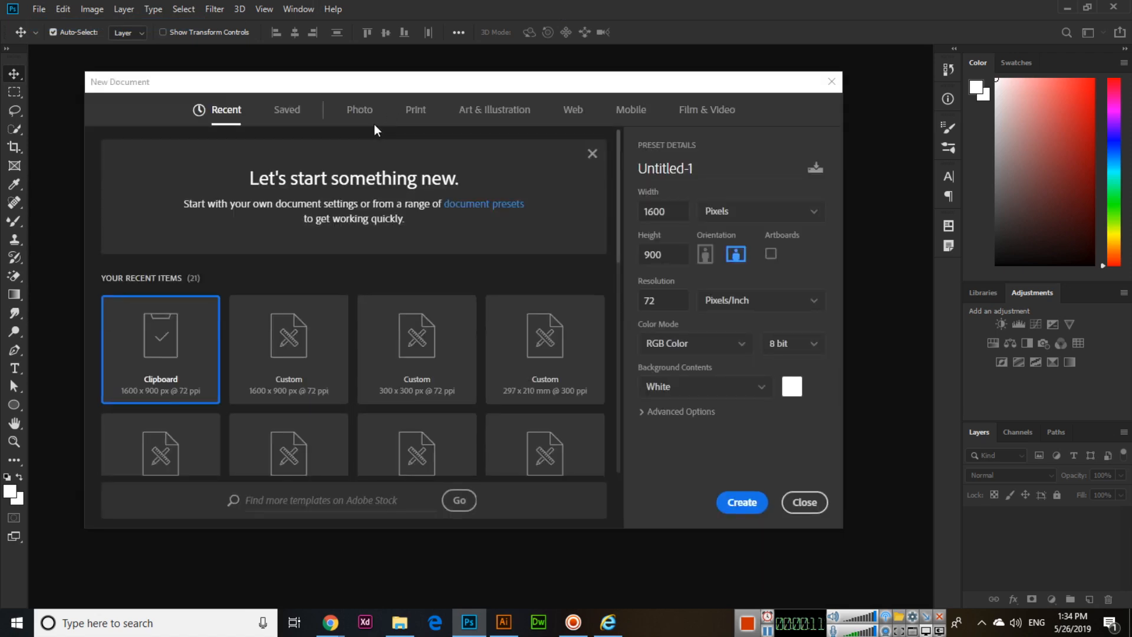
pyautogui.click(416, 109)
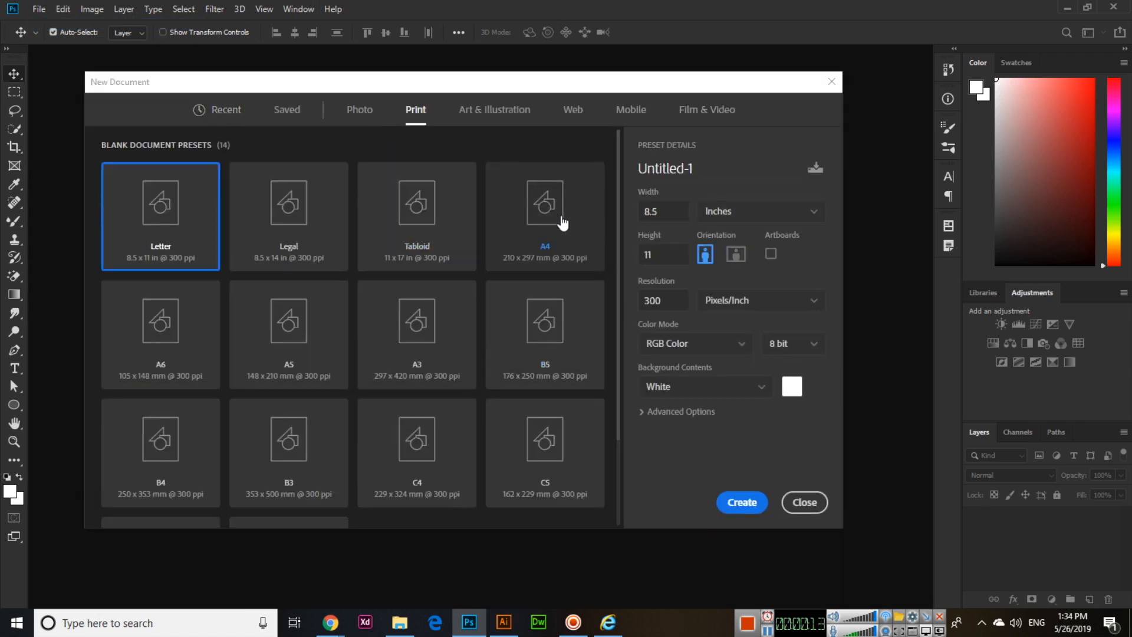
pyautogui.click(544, 216)
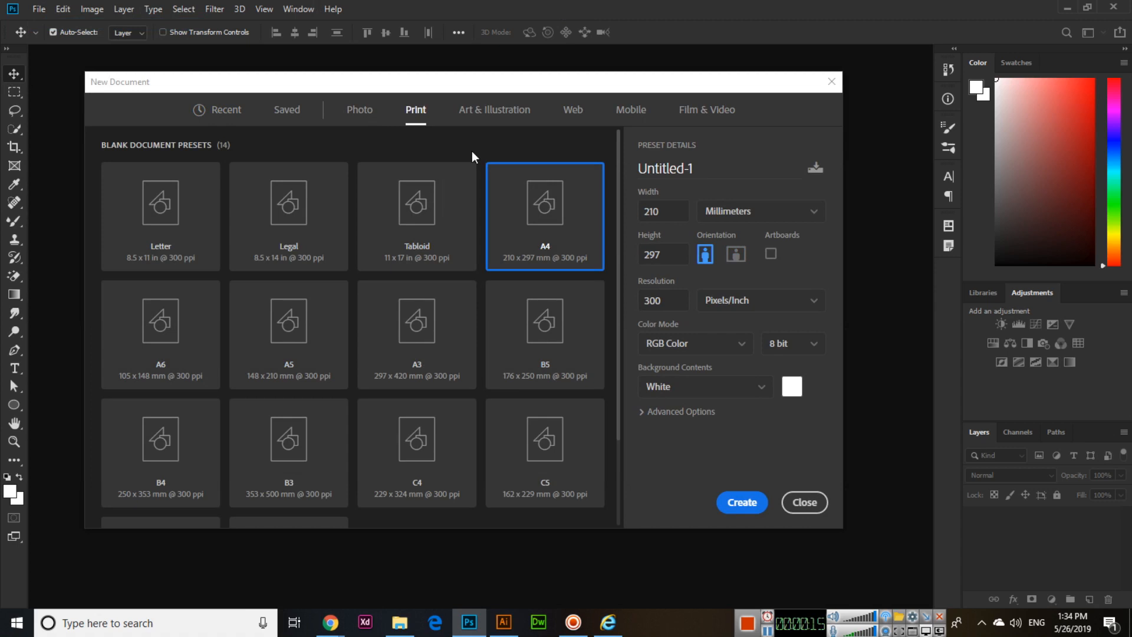
pyautogui.click(359, 110)
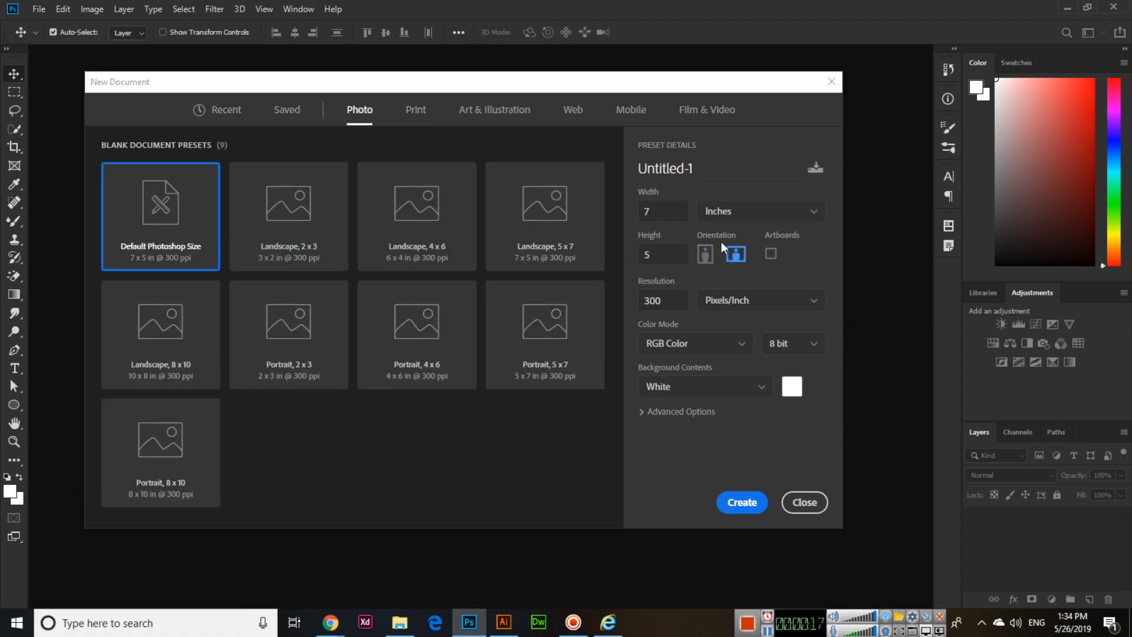
pyautogui.moveTo(662, 364)
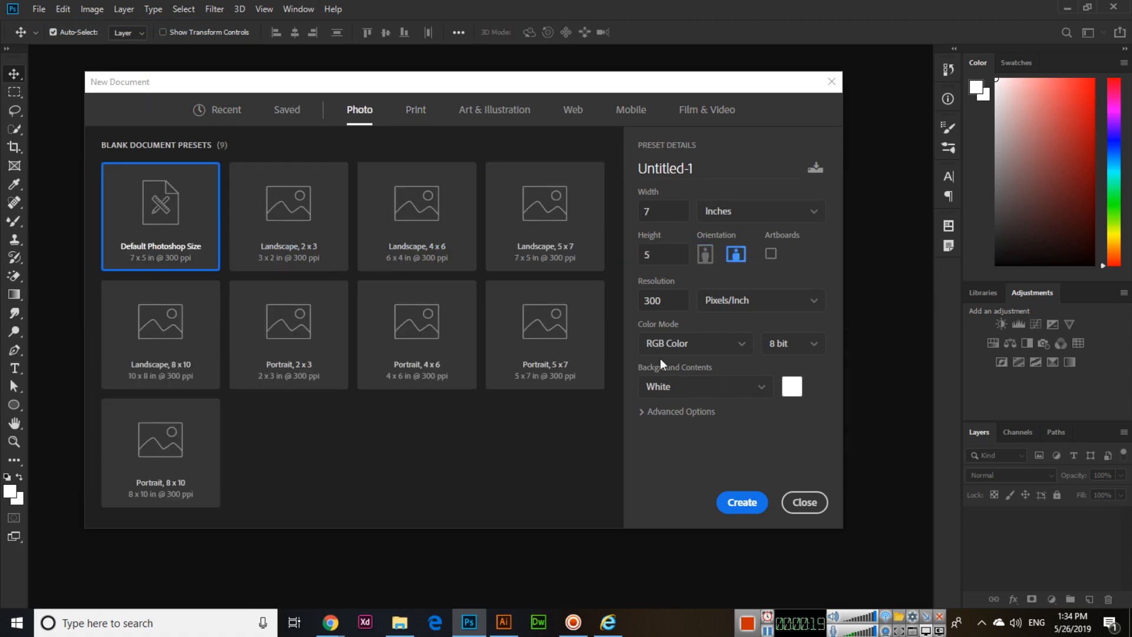
pyautogui.click(740, 502)
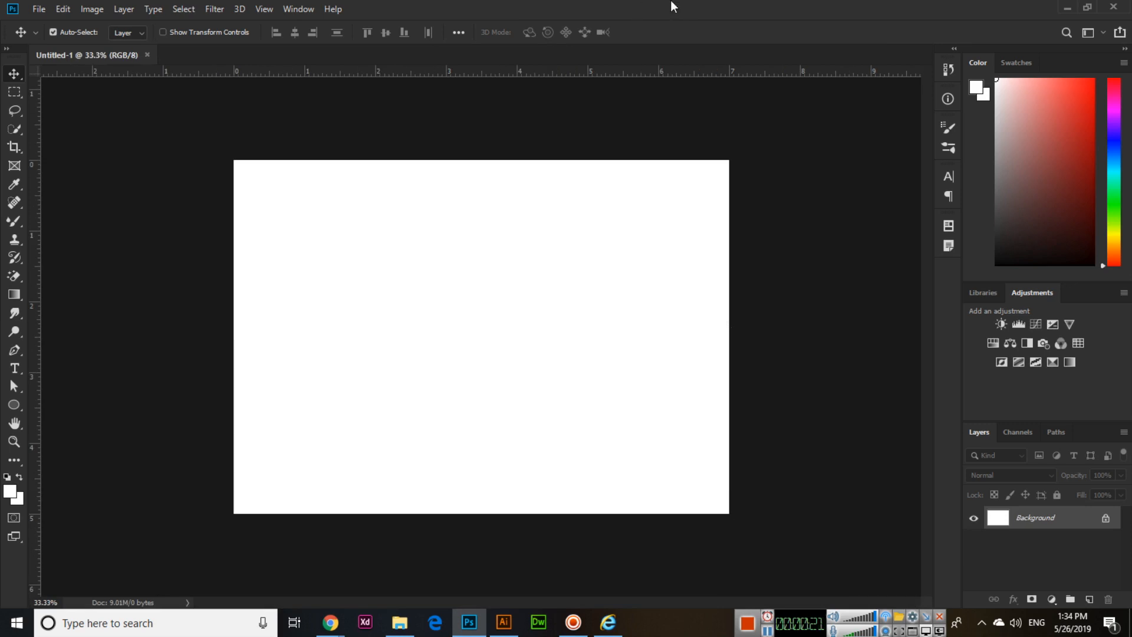
# Step: With the Gradient Tool, load the Blue preset and open its Gradient Editor
pyautogui.click(14, 295)
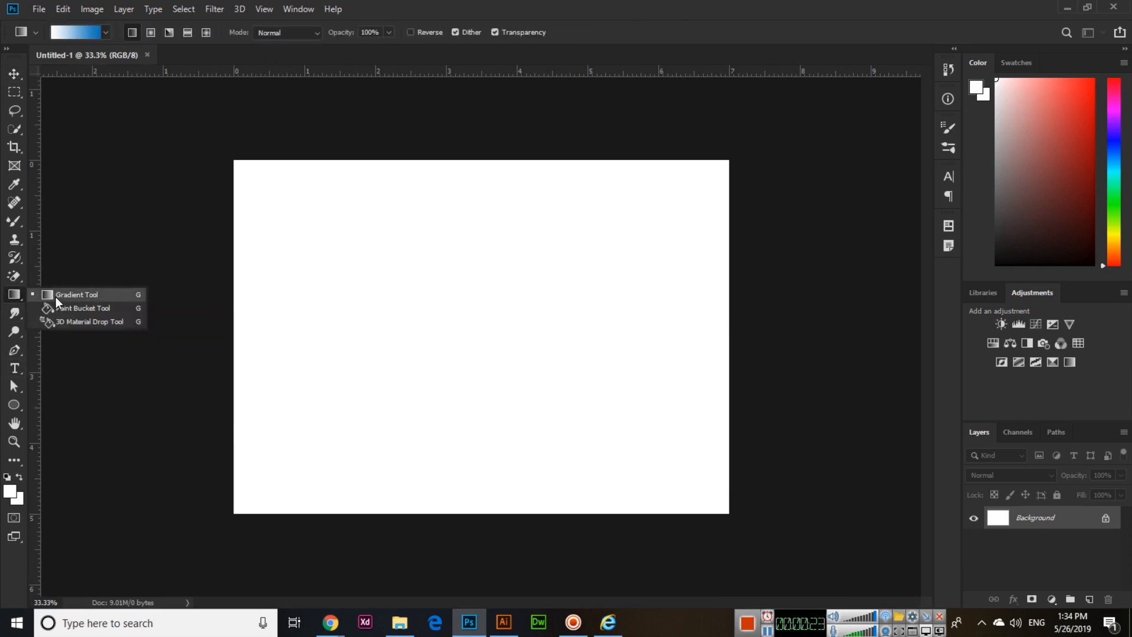
pyautogui.click(76, 32)
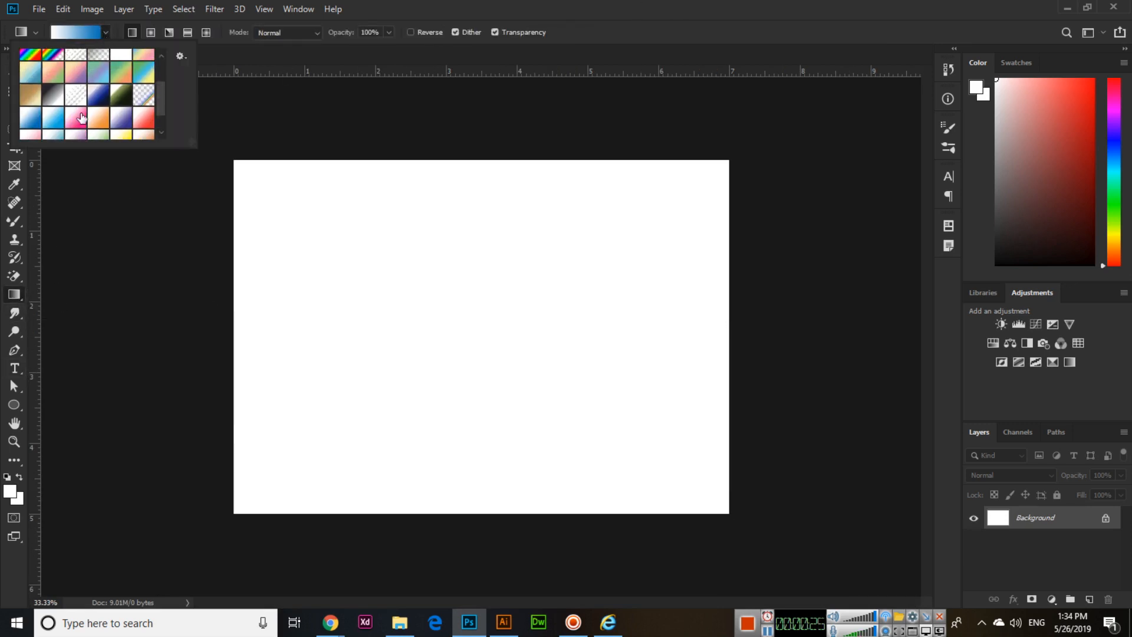
pyautogui.moveTo(65, 82)
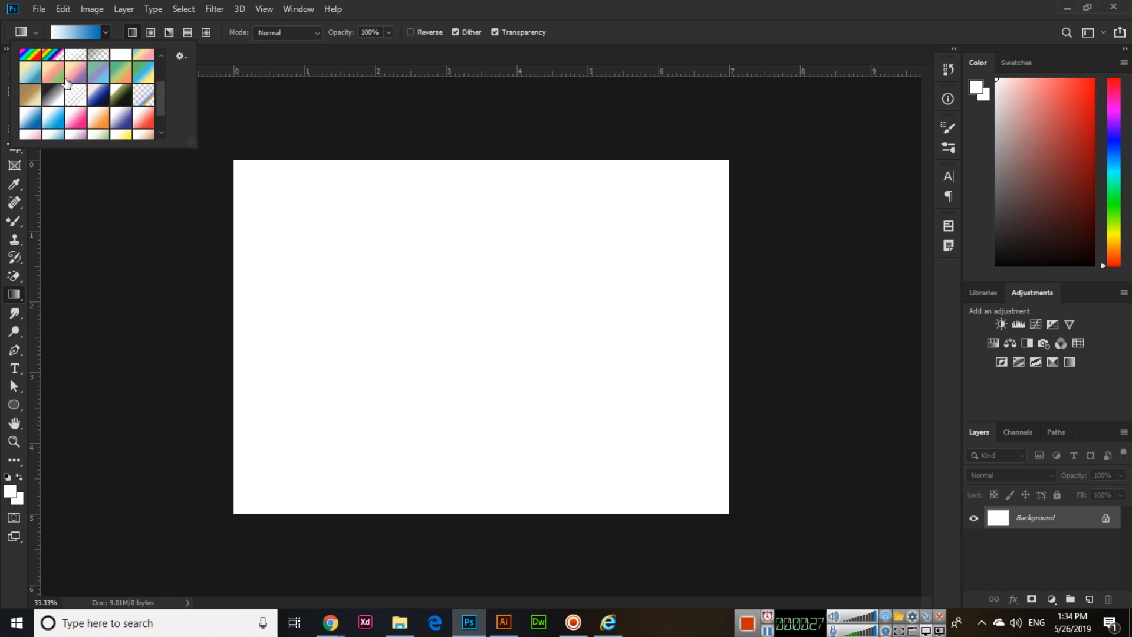
pyautogui.moveTo(71, 39)
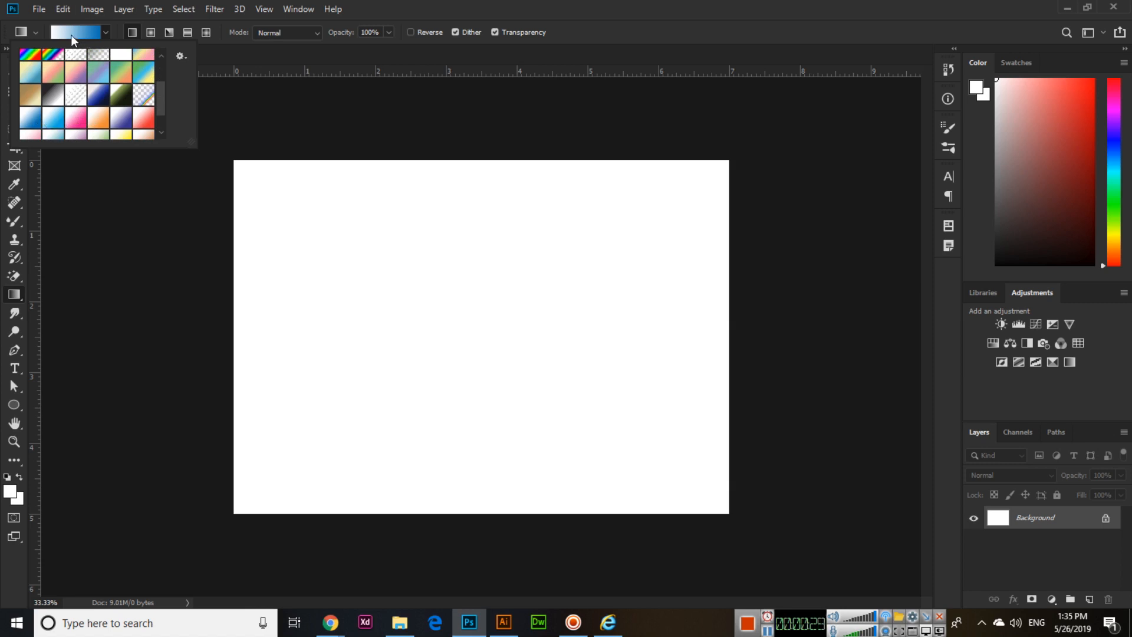
pyautogui.click(74, 32)
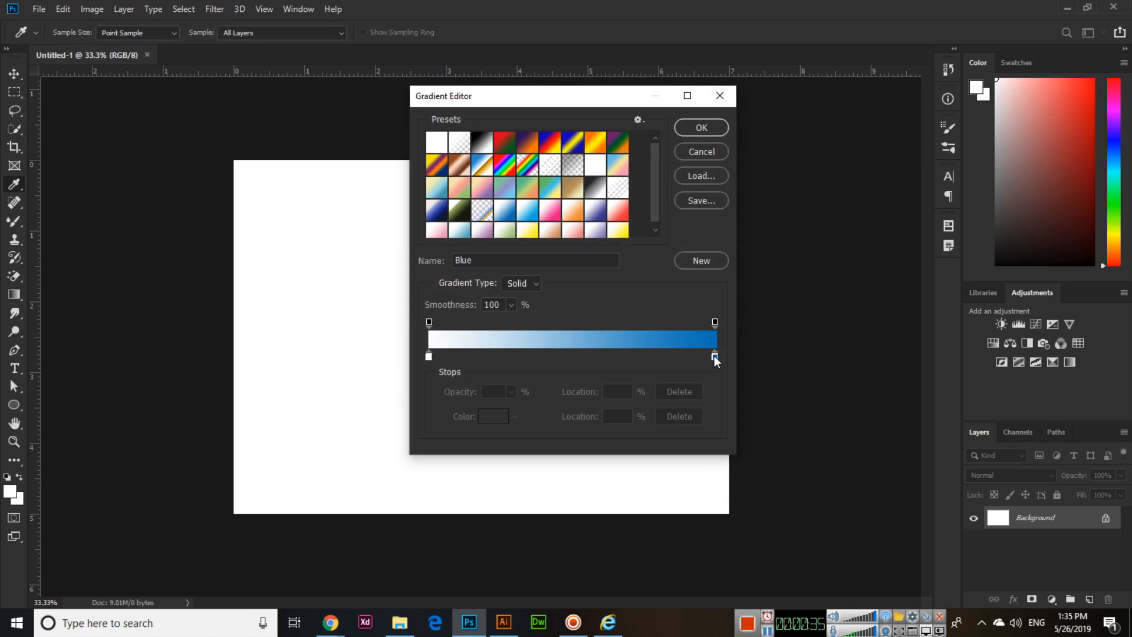
# Step: Set the gradient's starting stop to pale blue #99ccff
pyautogui.click(714, 356)
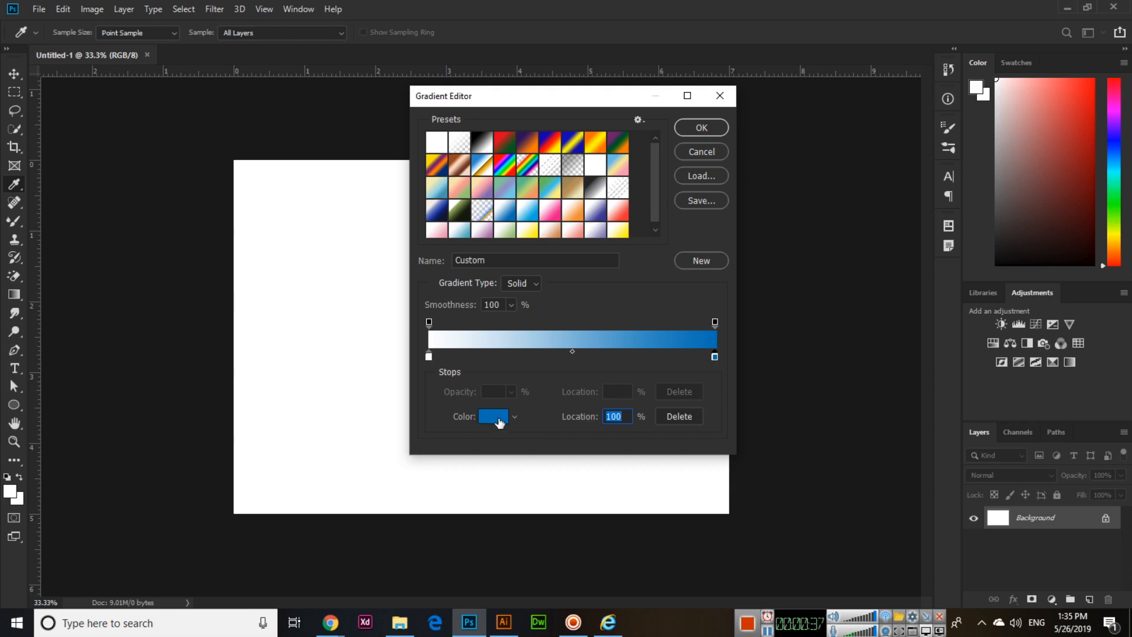
pyautogui.scroll(-3)
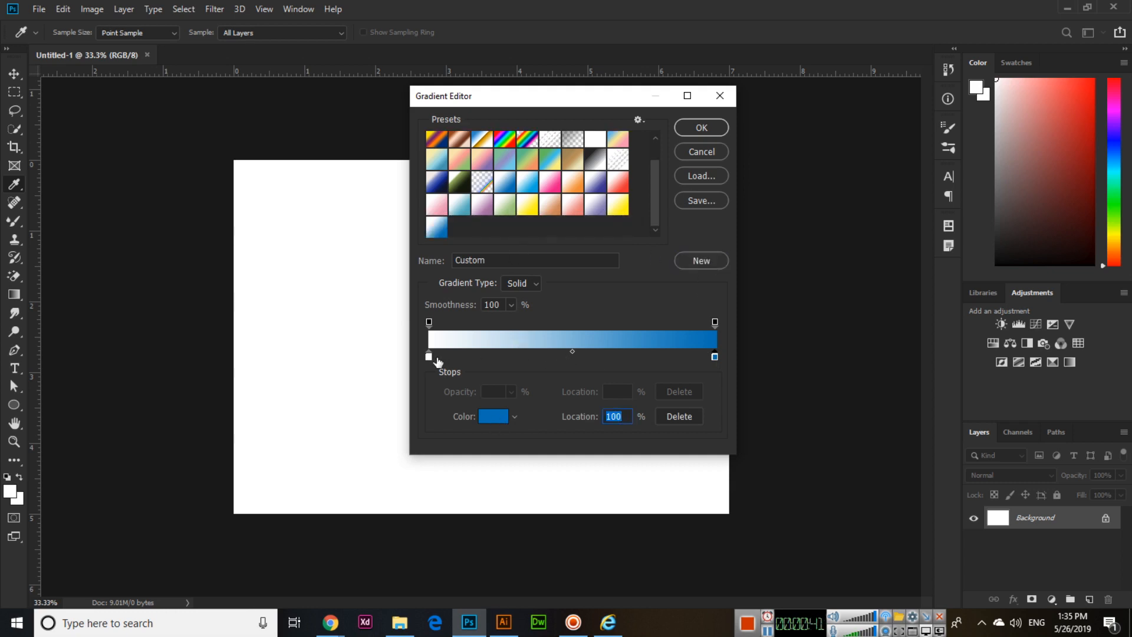
pyautogui.click(492, 415)
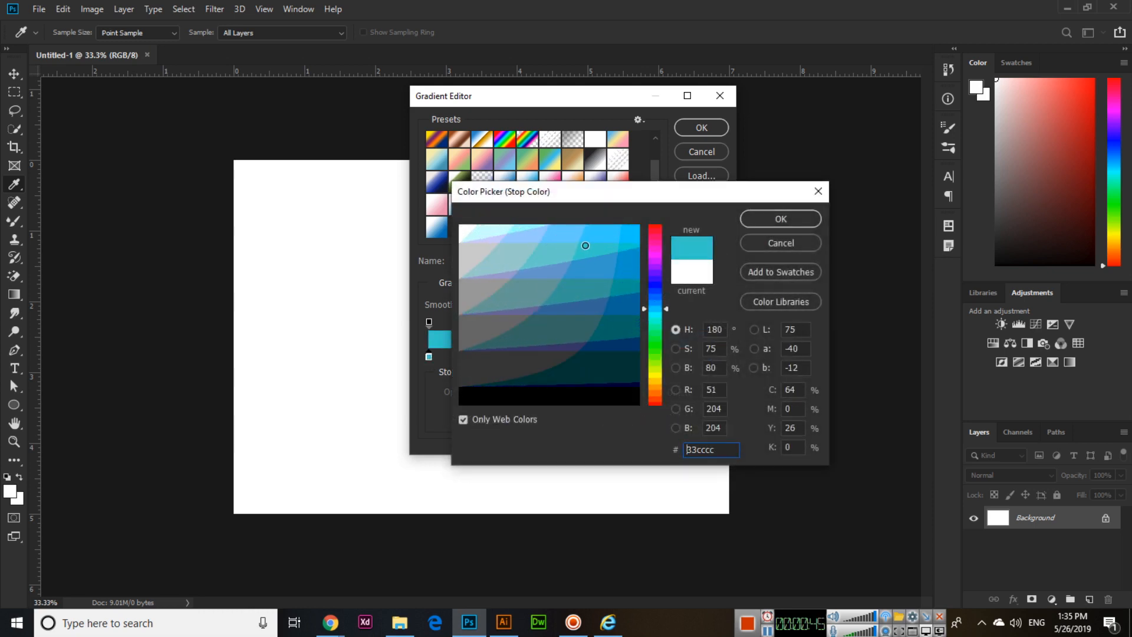
pyautogui.click(507, 241)
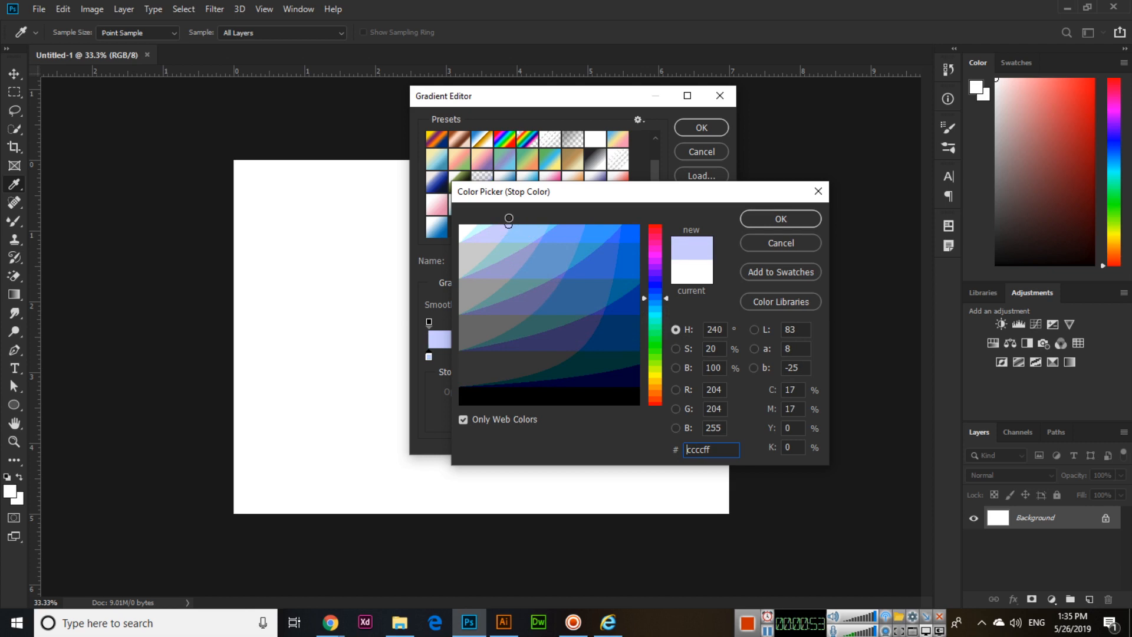
pyautogui.click(517, 233)
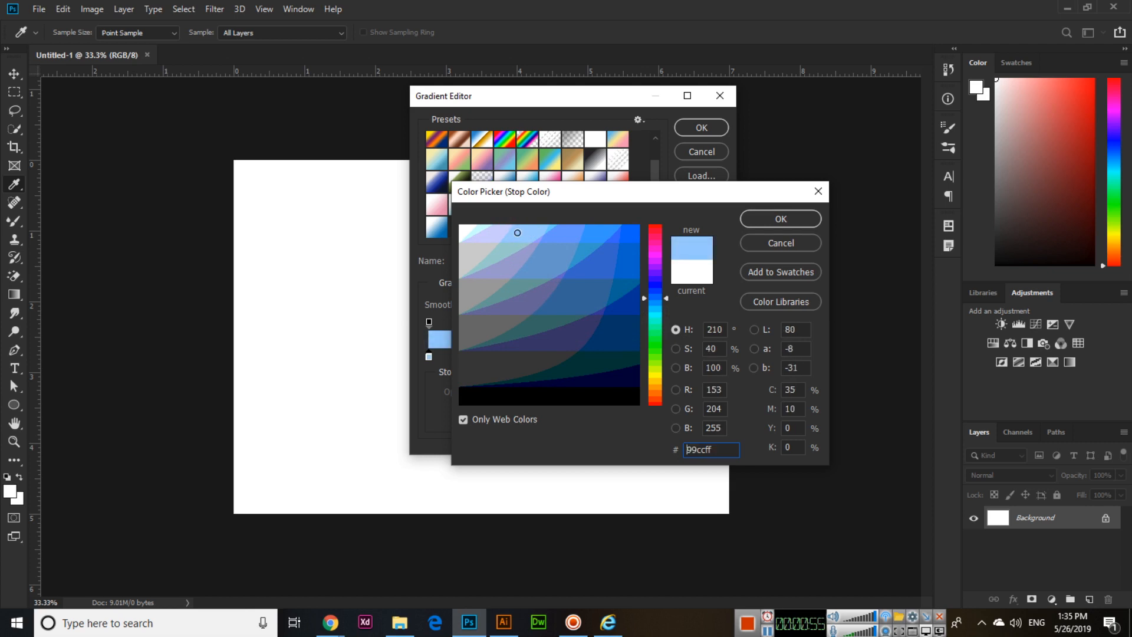
pyautogui.click(779, 219)
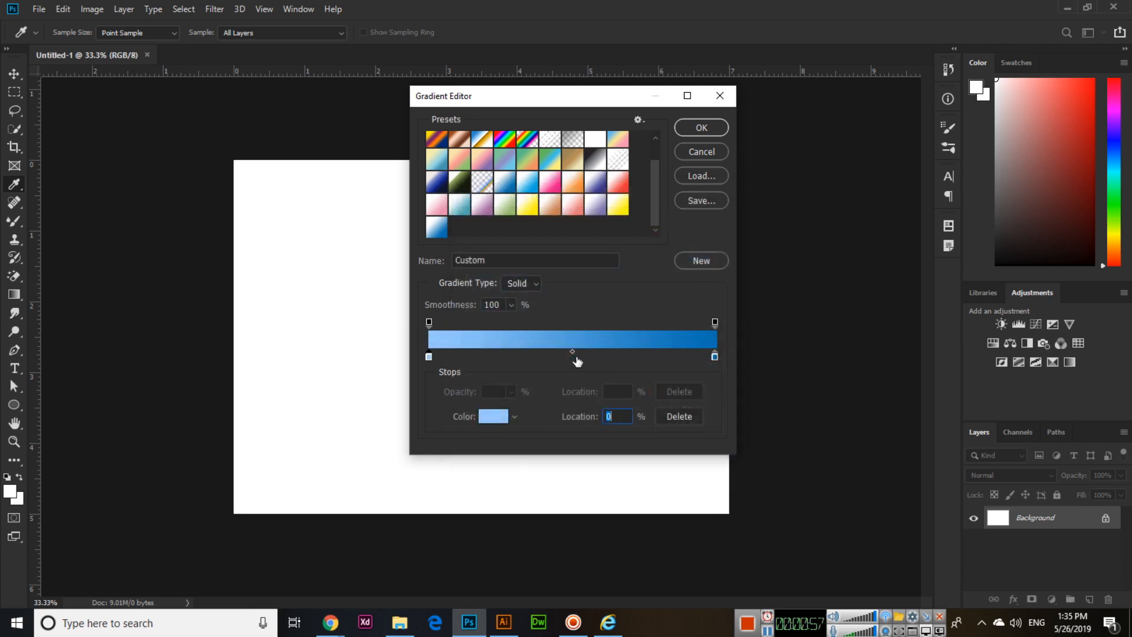
# Step: Confirm the light blue stop and accept the three-colour gradient
pyautogui.click(492, 415)
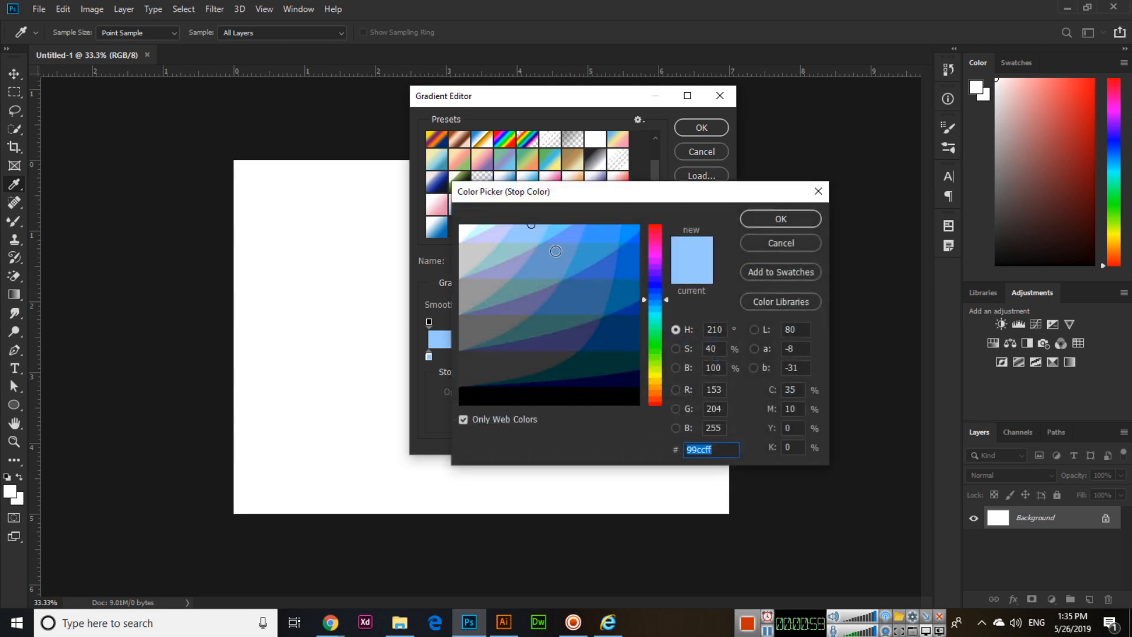
pyautogui.click(779, 219)
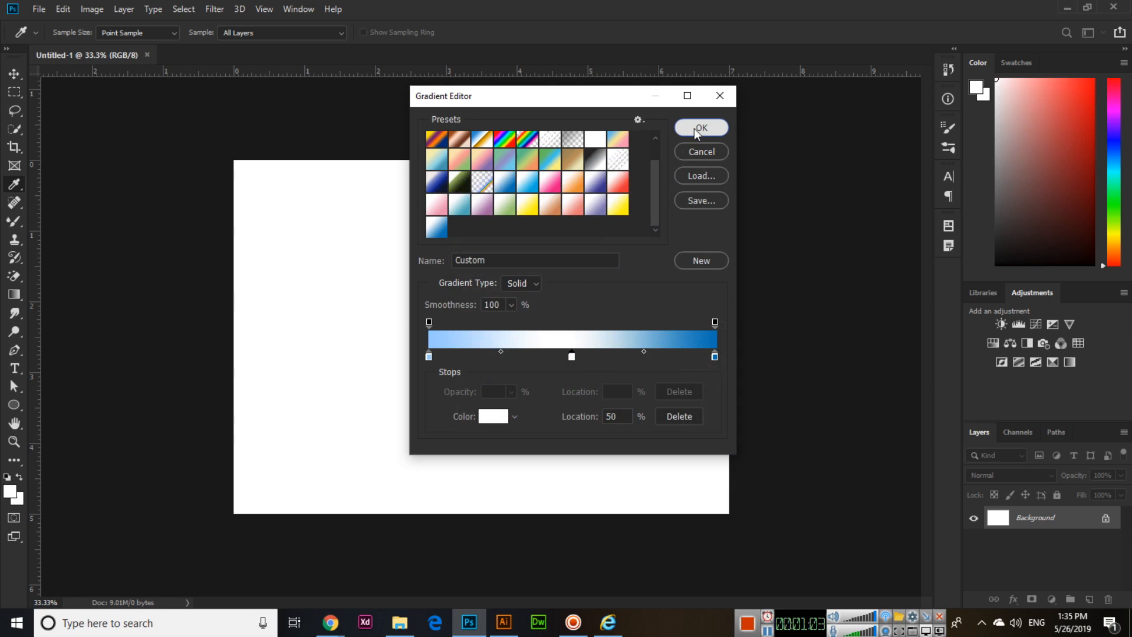
pyautogui.click(699, 128)
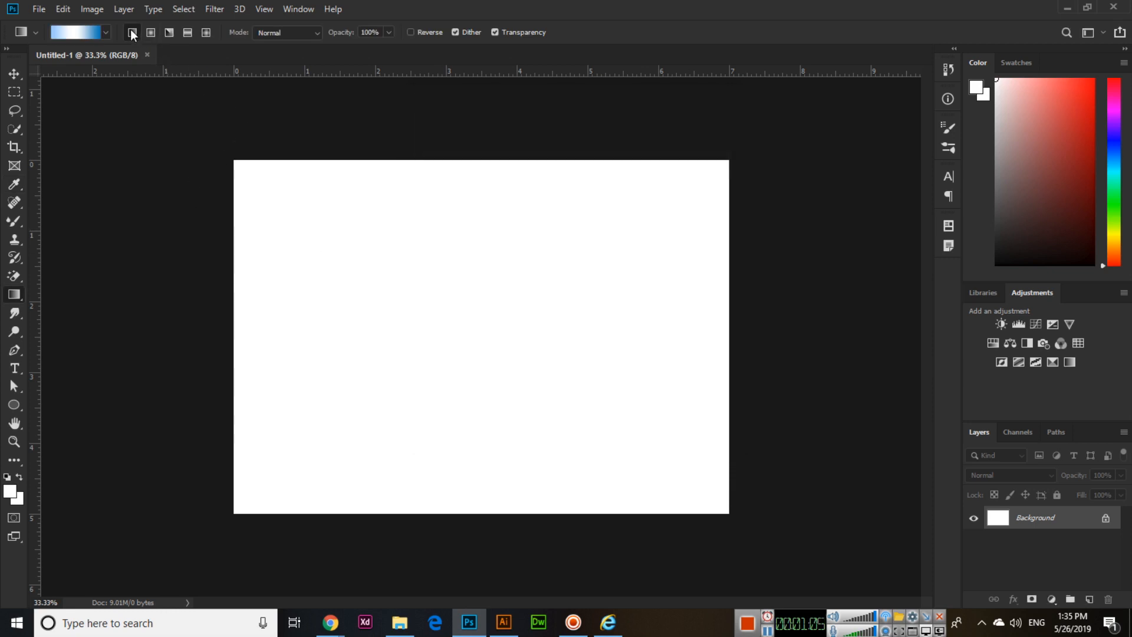
pyautogui.moveTo(280, 181)
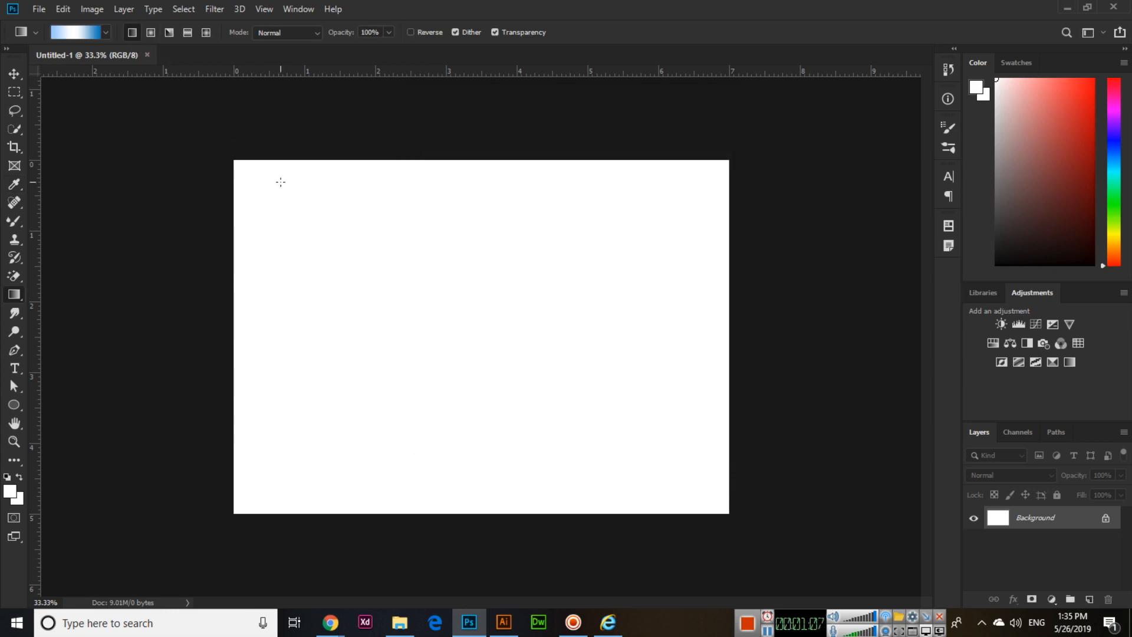
pyautogui.moveTo(254, 175)
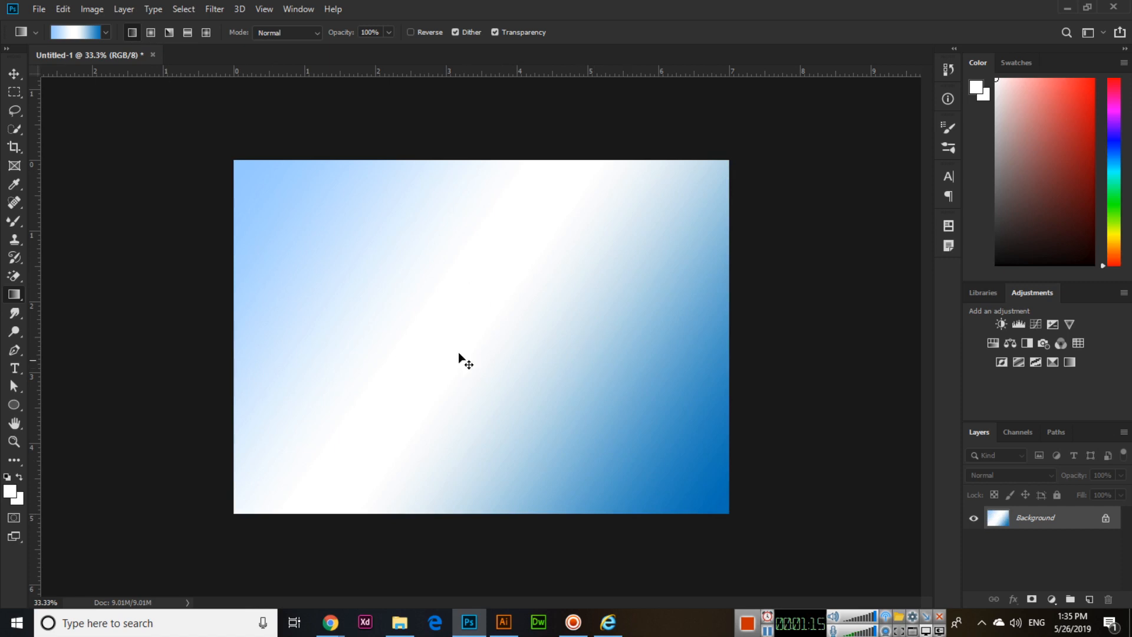
# Step: Reopen the Gradient Editor holding the light blue, white and deep blue gradient
pyautogui.click(74, 32)
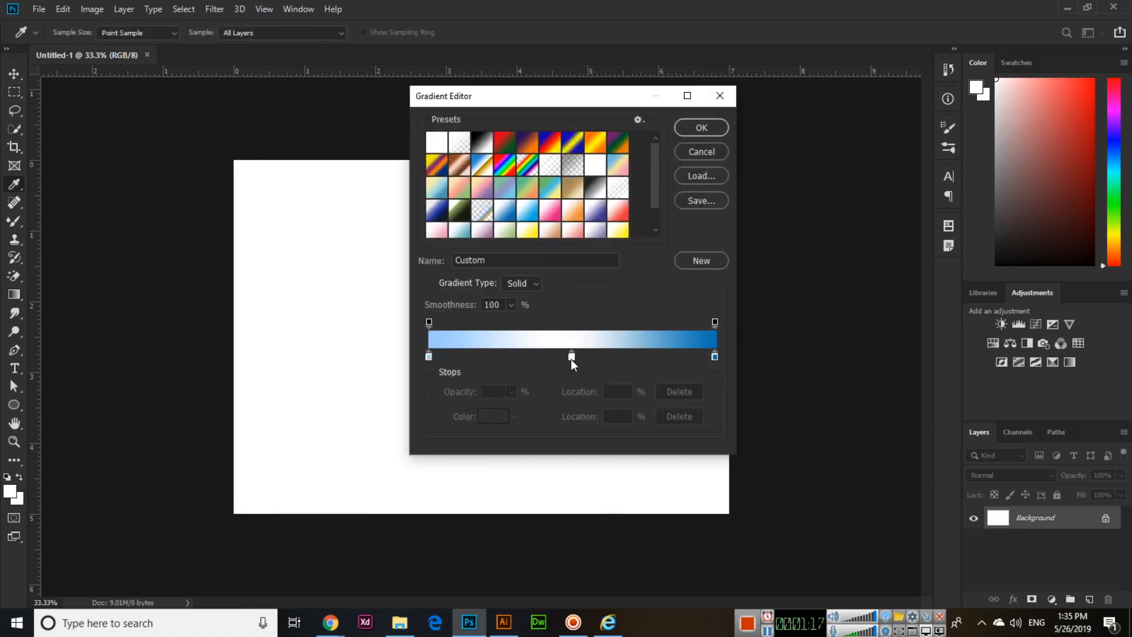
# Step: Remove the middle white stop and set the starting stop to white #ffffff
pyautogui.click(428, 355)
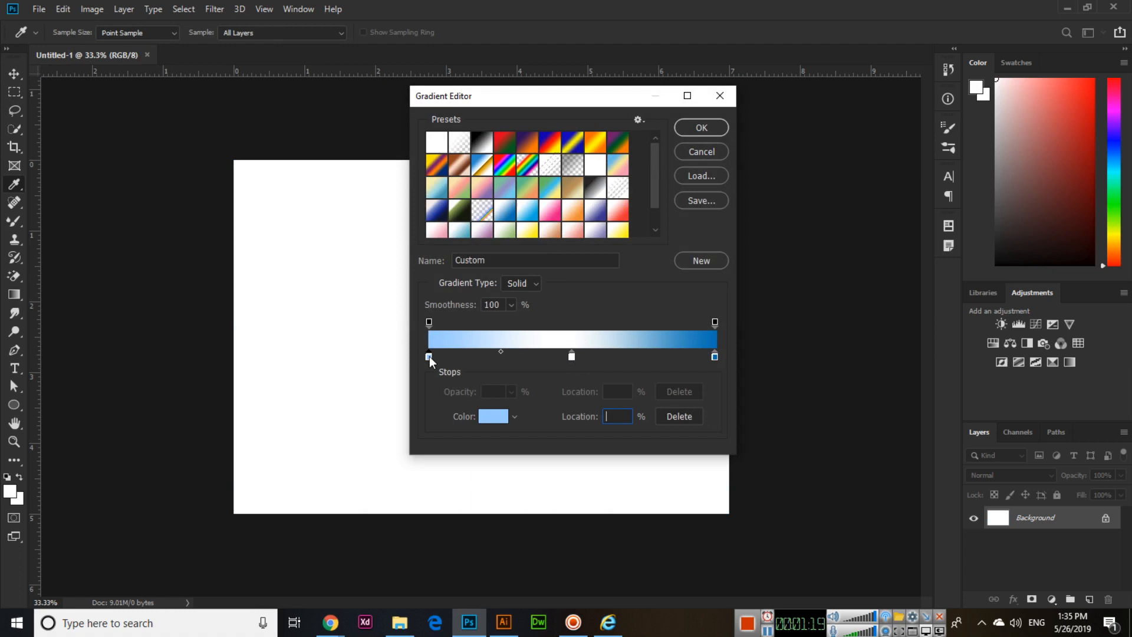
pyautogui.click(571, 356)
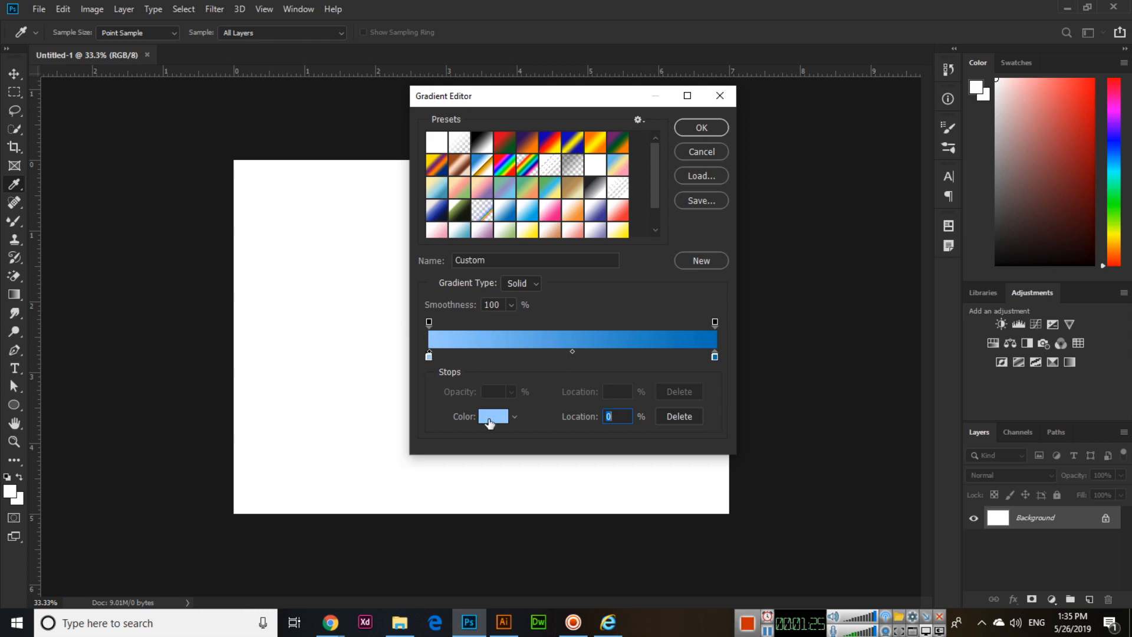
pyautogui.click(492, 416)
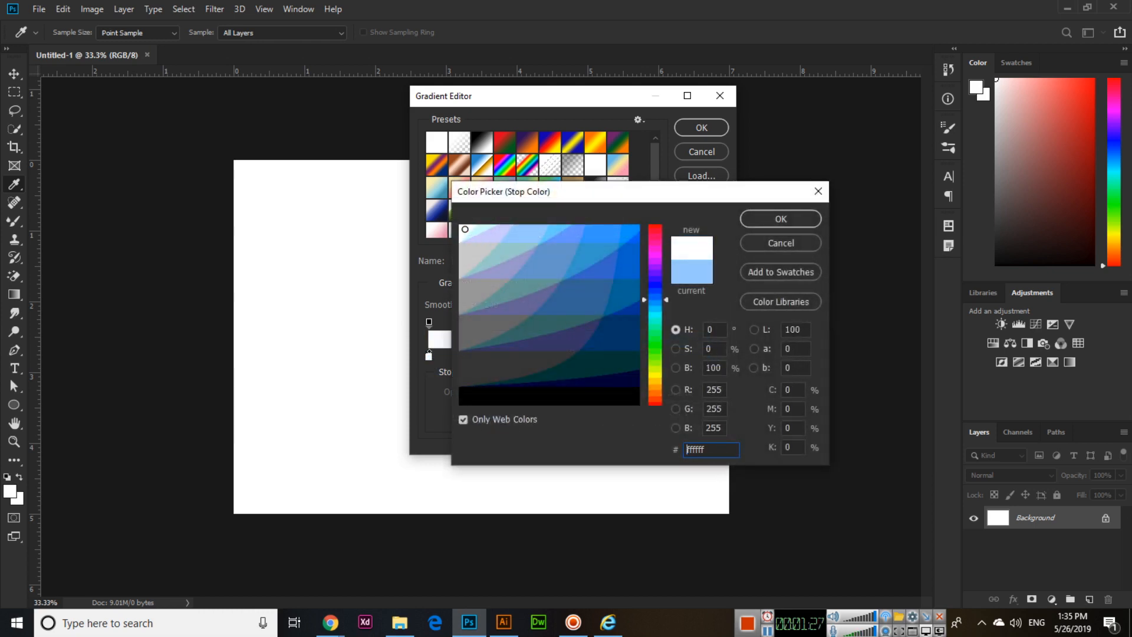
pyautogui.click(779, 219)
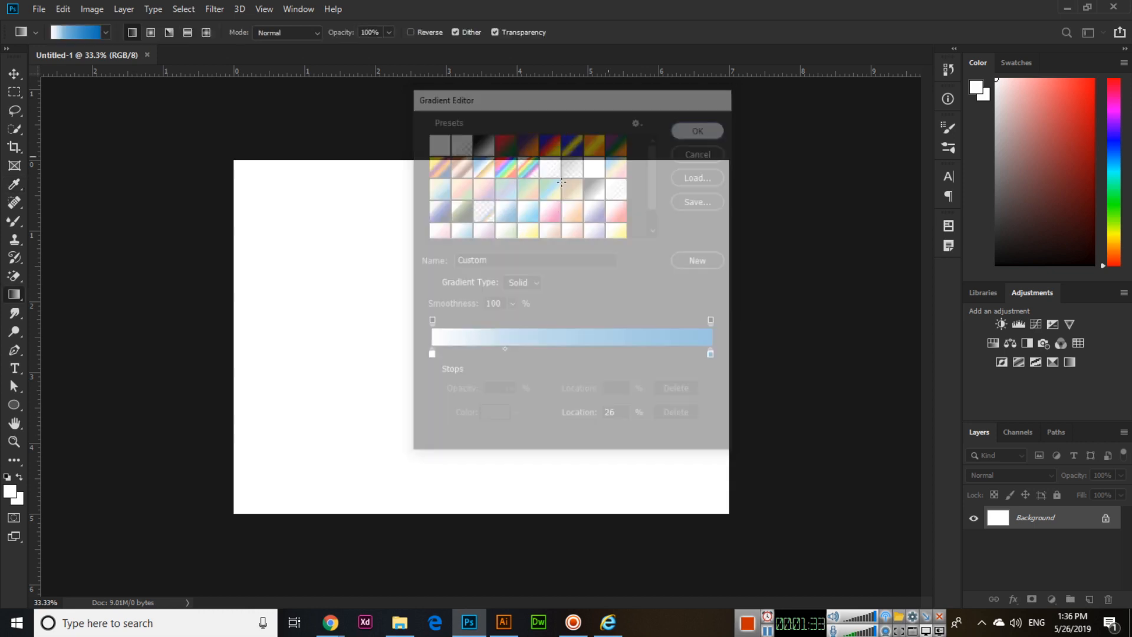
pyautogui.click(695, 153)
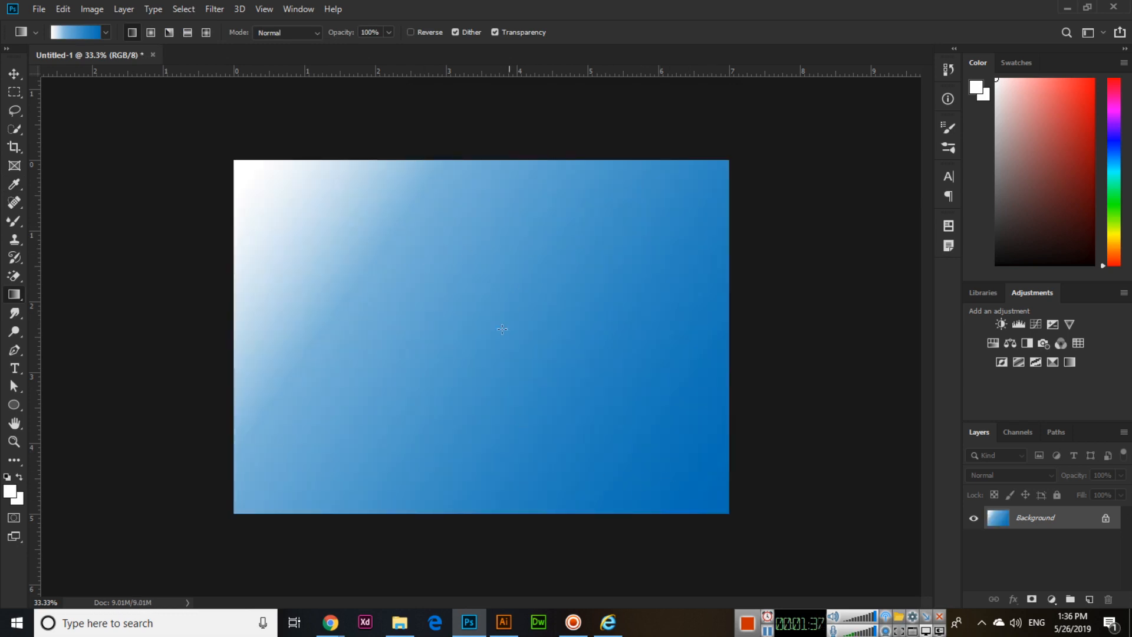
pyautogui.moveTo(335, 258)
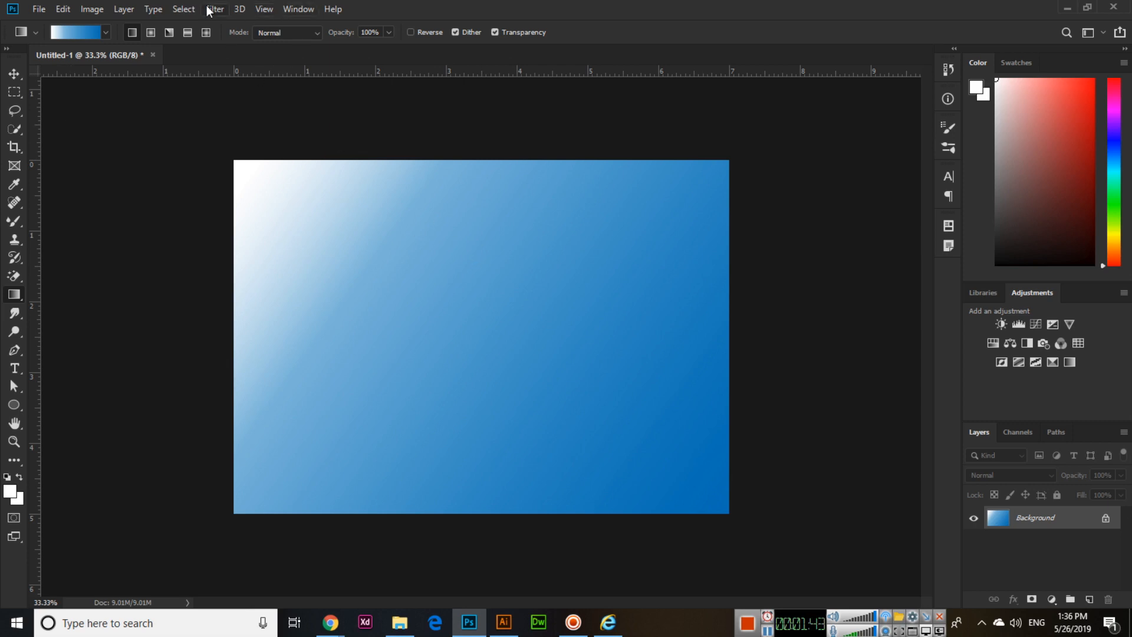
# Step: Apply ZigZag with Amount 100, Ridges 10 and Pond Ripples style
pyautogui.click(213, 9)
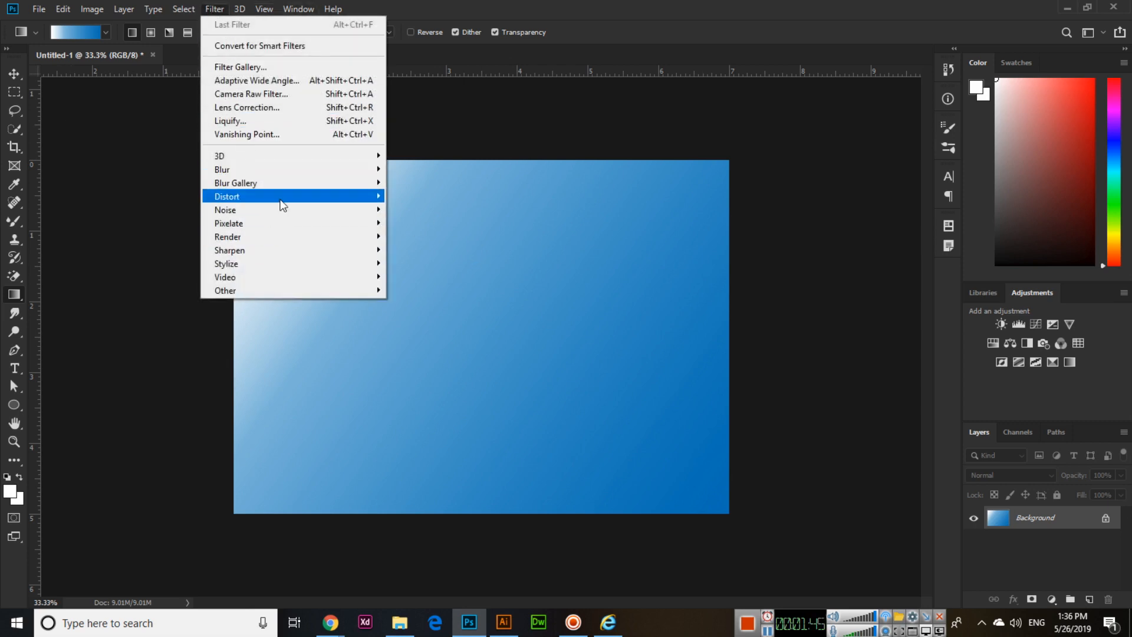
pyautogui.click(228, 196)
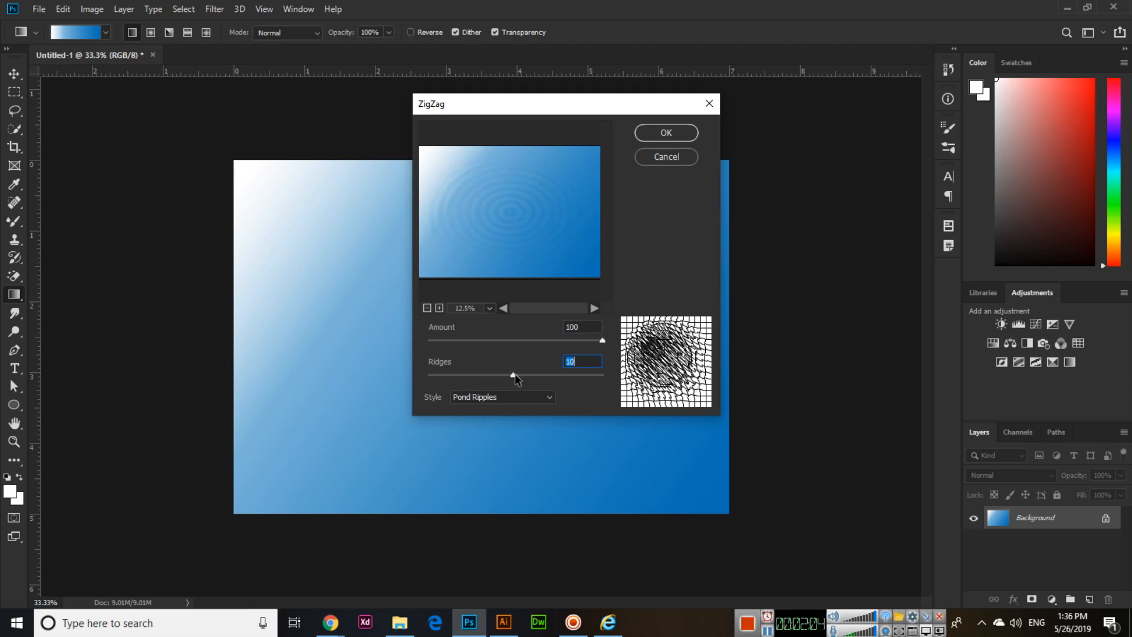
pyautogui.click(501, 396)
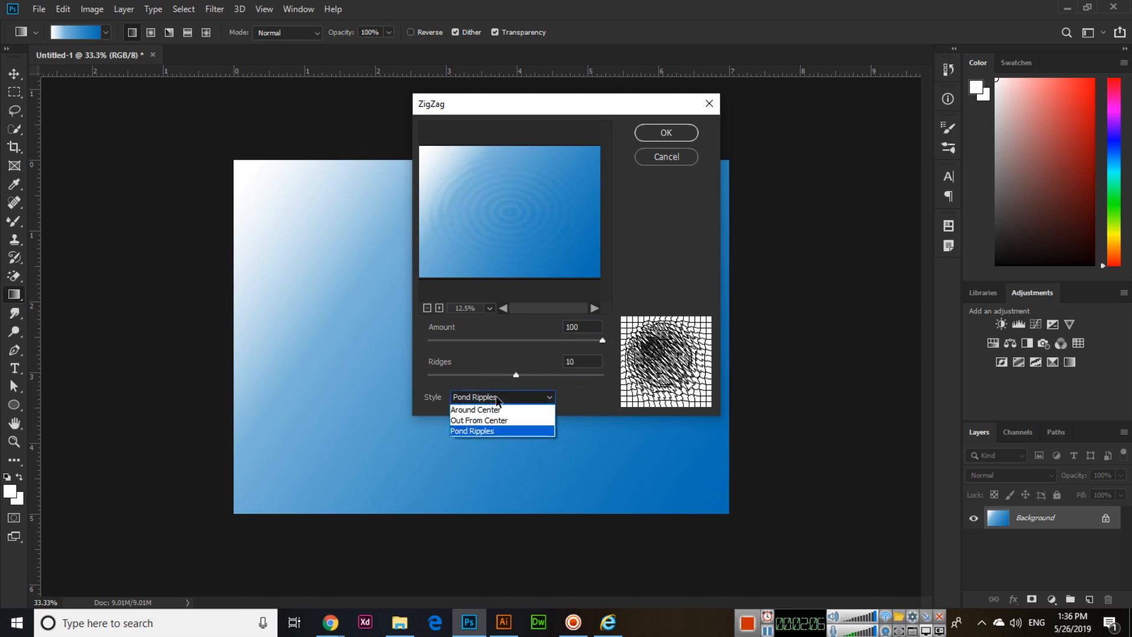
pyautogui.click(472, 430)
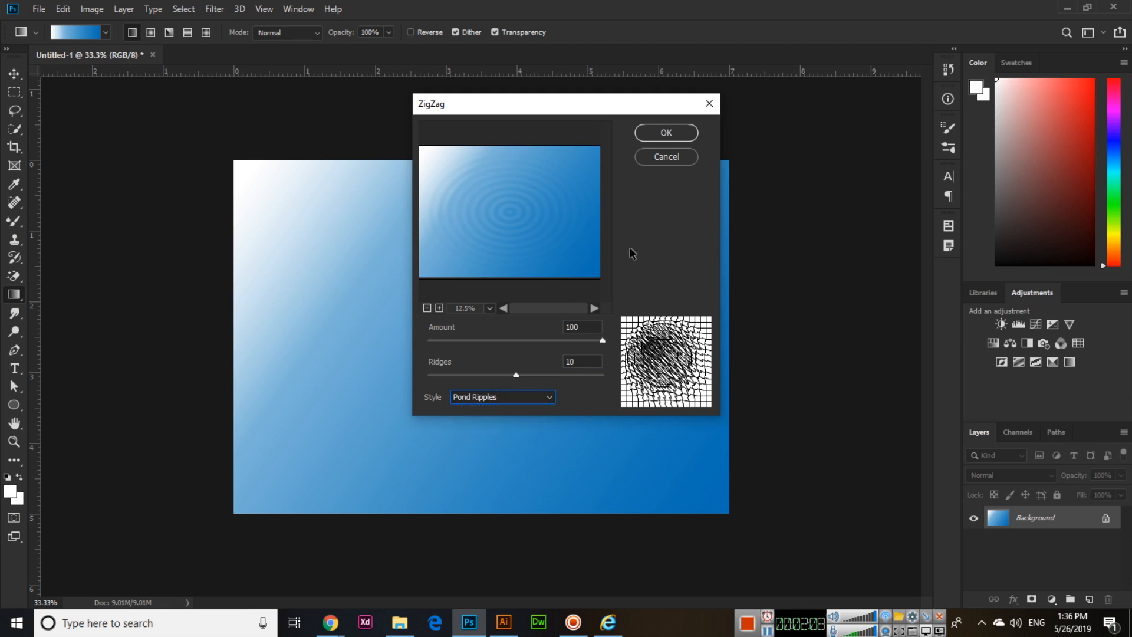
pyautogui.click(665, 132)
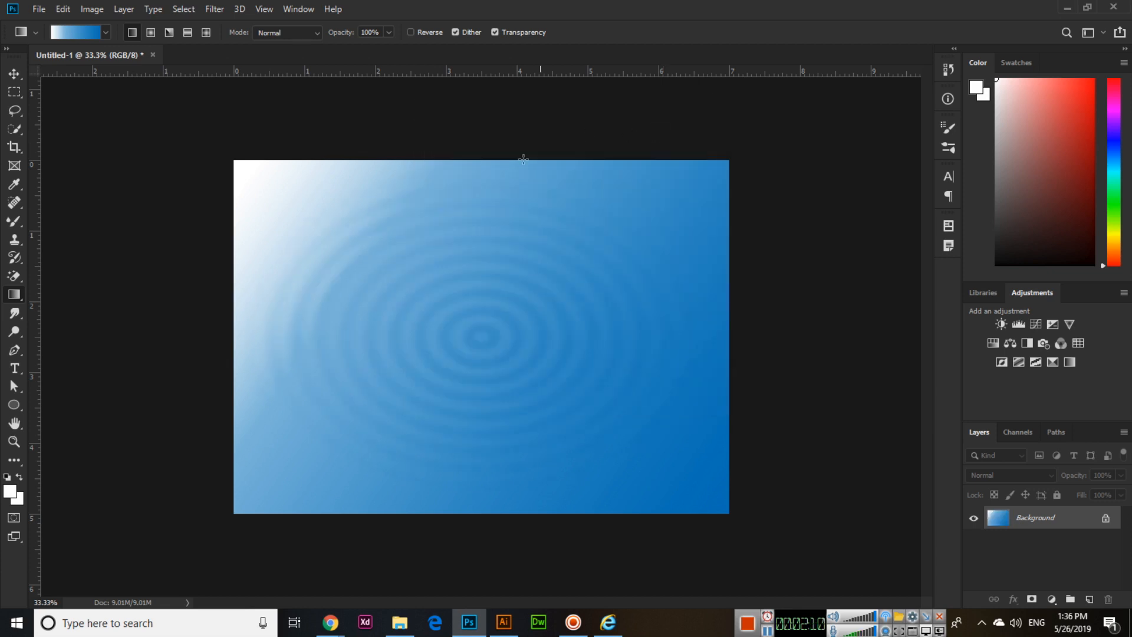
pyautogui.moveTo(343, 331)
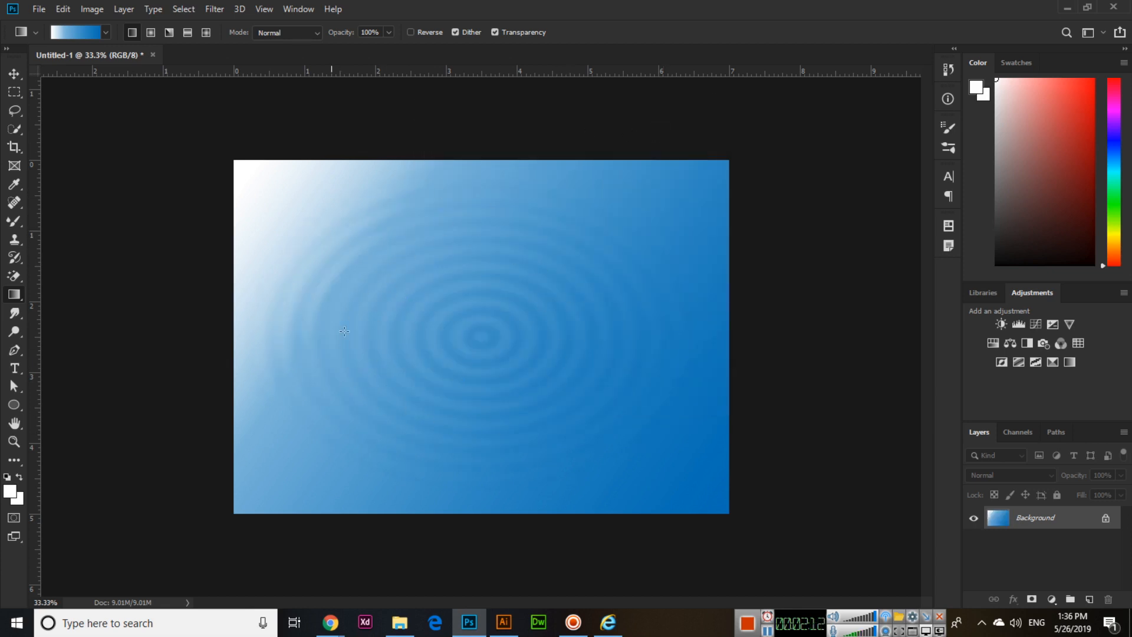
# Step: Reapply the last ZigZag filter from the Filter menu
pyautogui.click(214, 9)
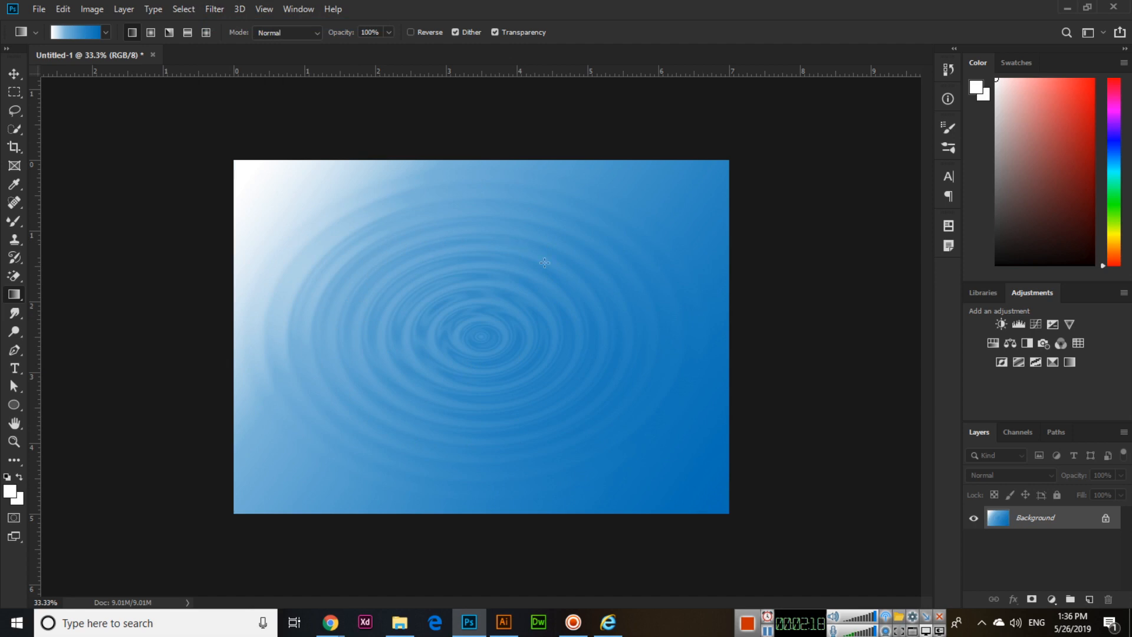
pyautogui.moveTo(408, 270)
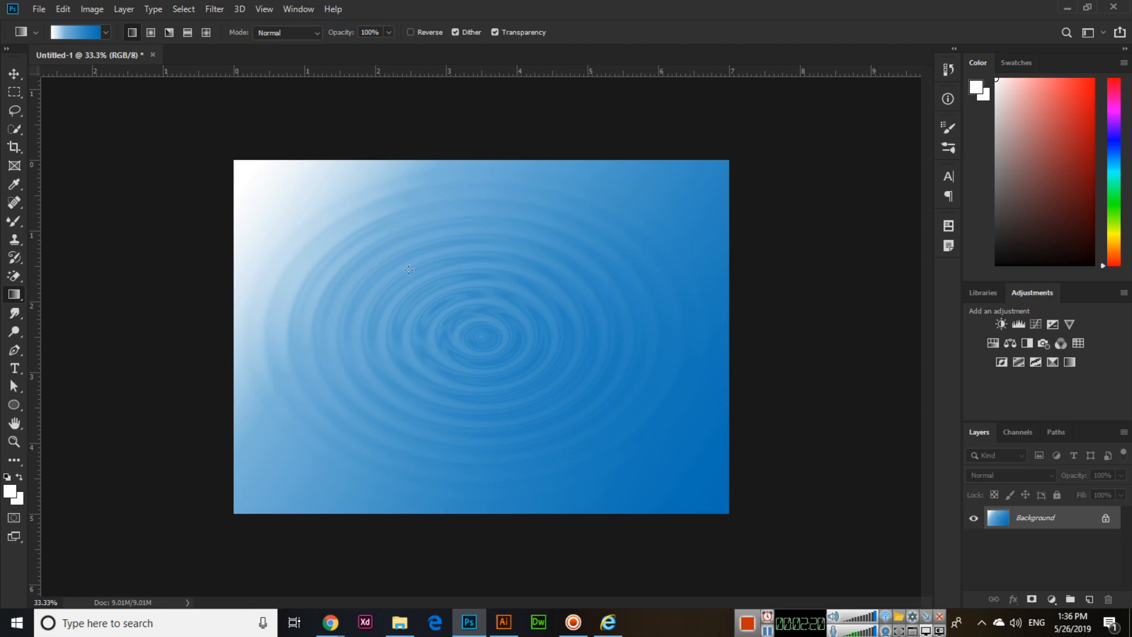
pyautogui.moveTo(383, 305)
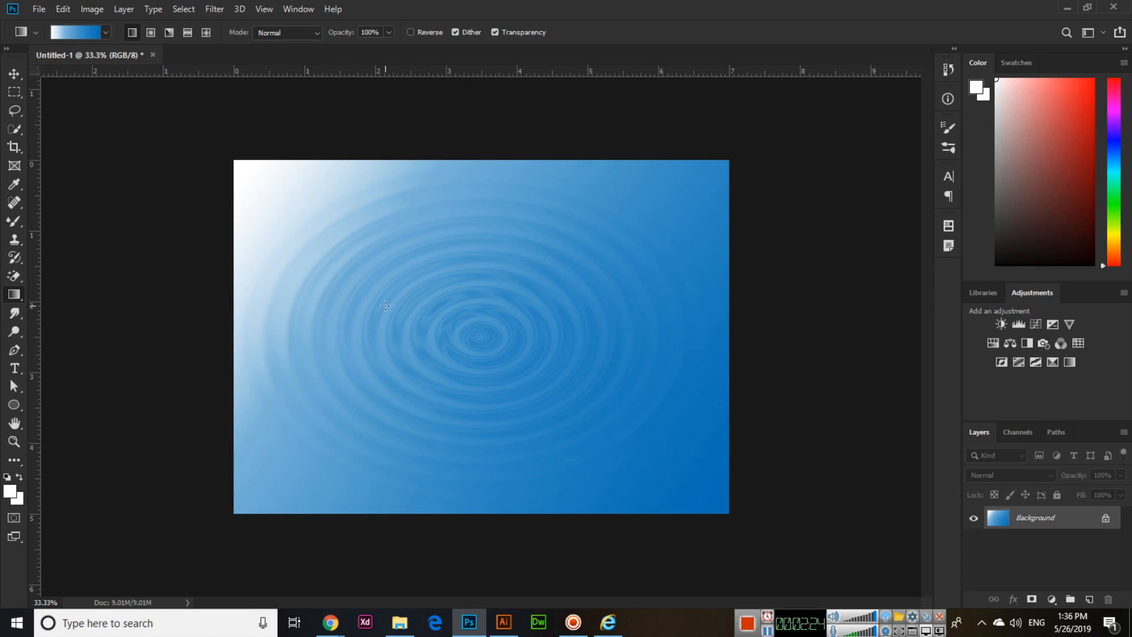
pyautogui.moveTo(560, 270)
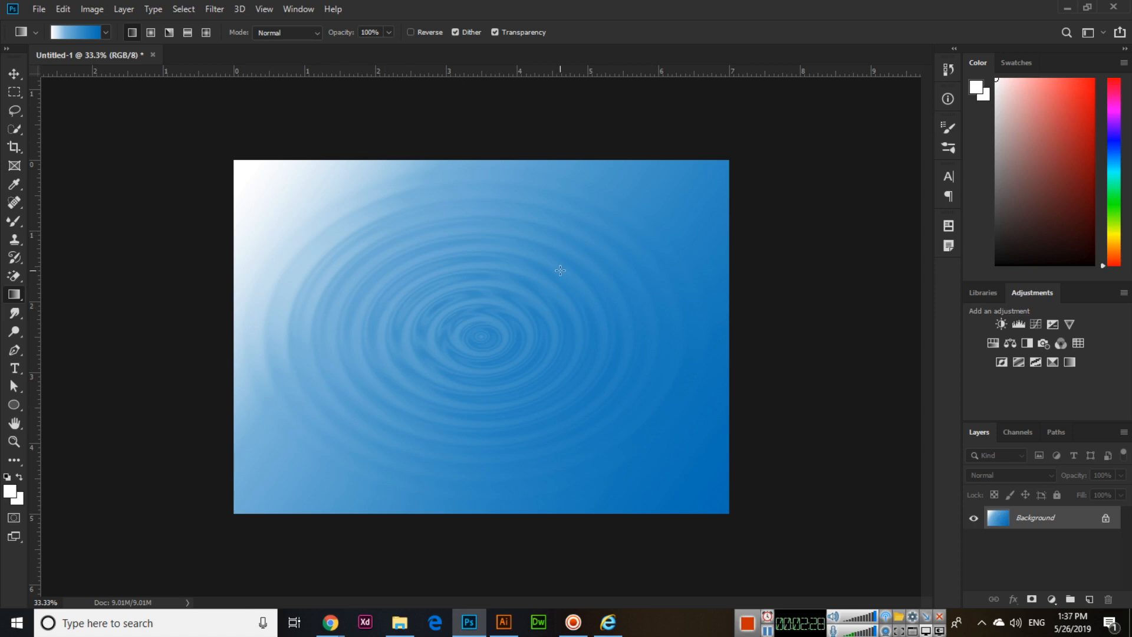